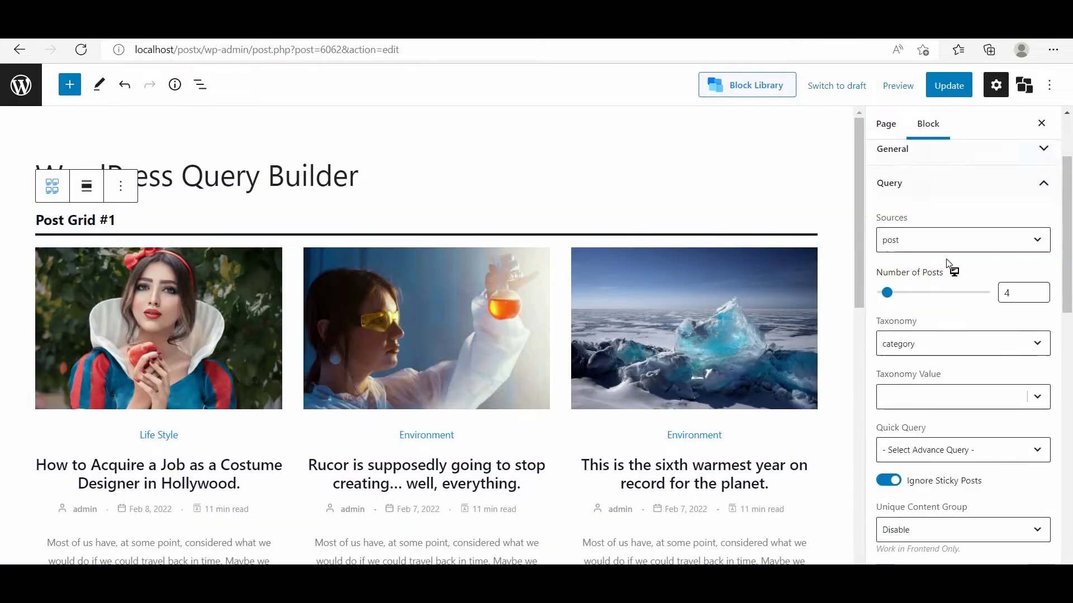
- Source the grid from Custom Selections: Contact US, About US and the Hollywood costume-designer post
left_click(957, 239)
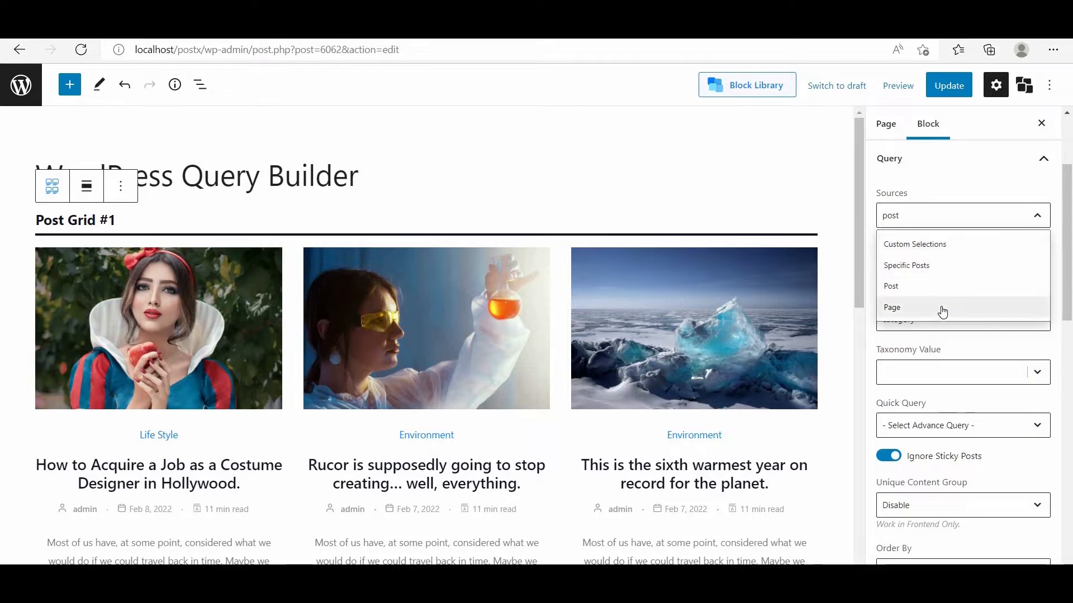
left_click(916, 245)
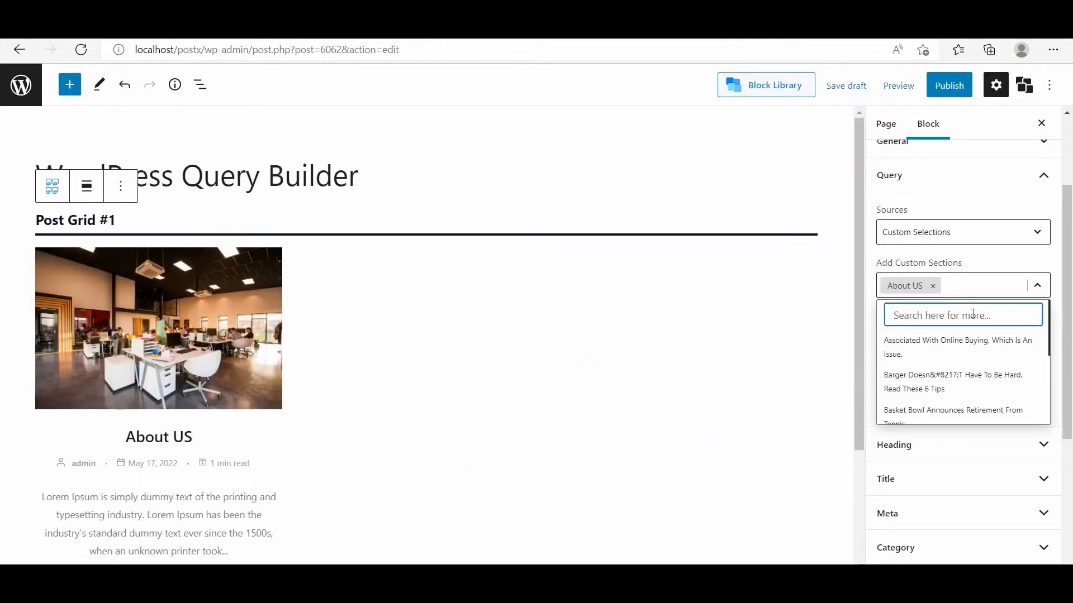
type("conta")
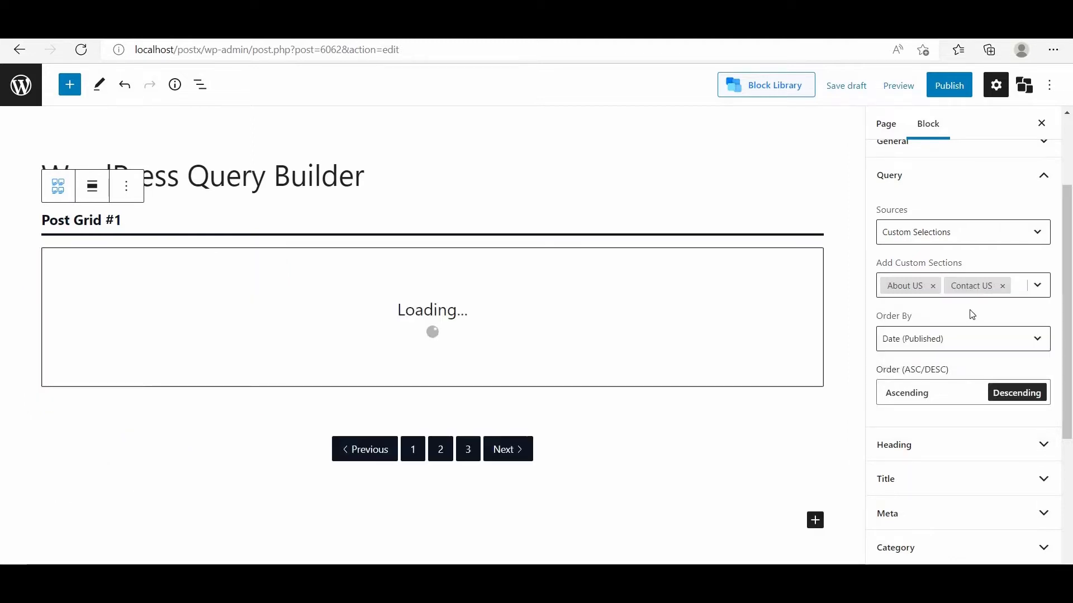
type("contact")
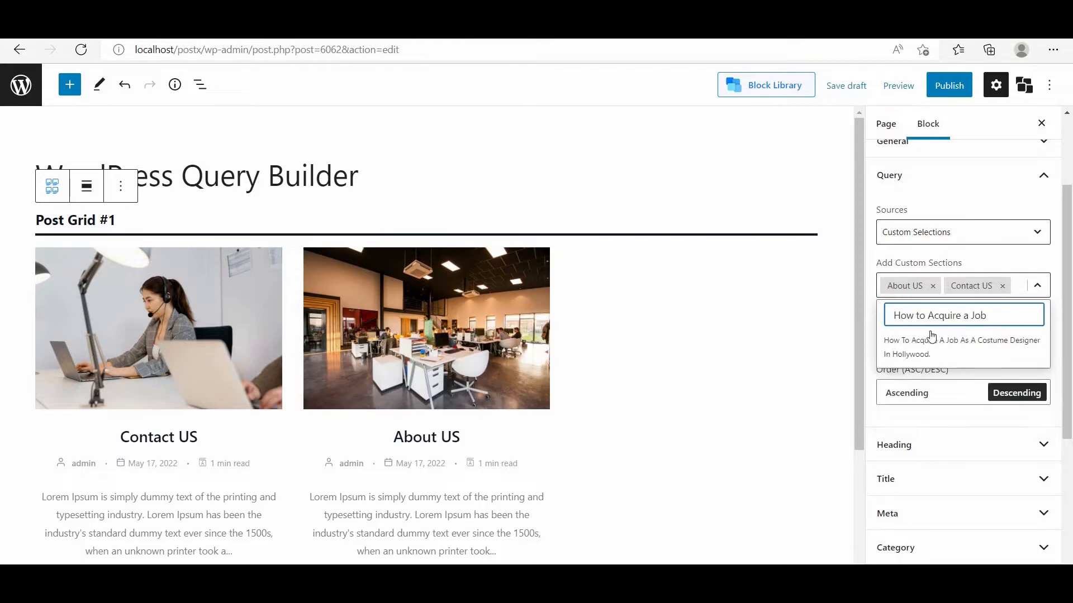
left_click(963, 315)
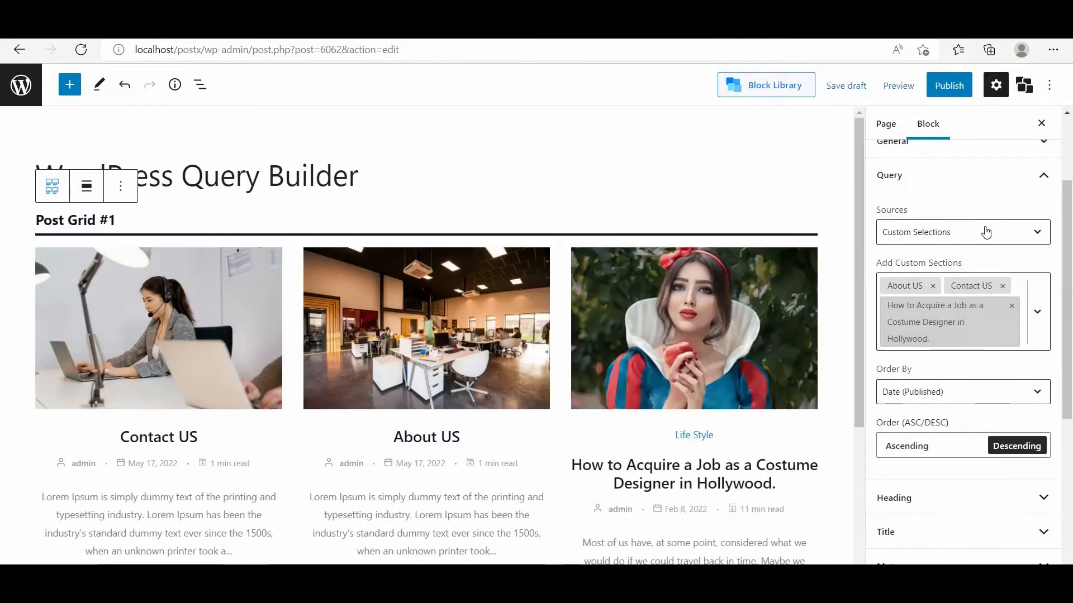
- Source ordinary posts, raise Number of Posts to 10 and filter by Entertainment and Fitness categories
left_click(961, 232)
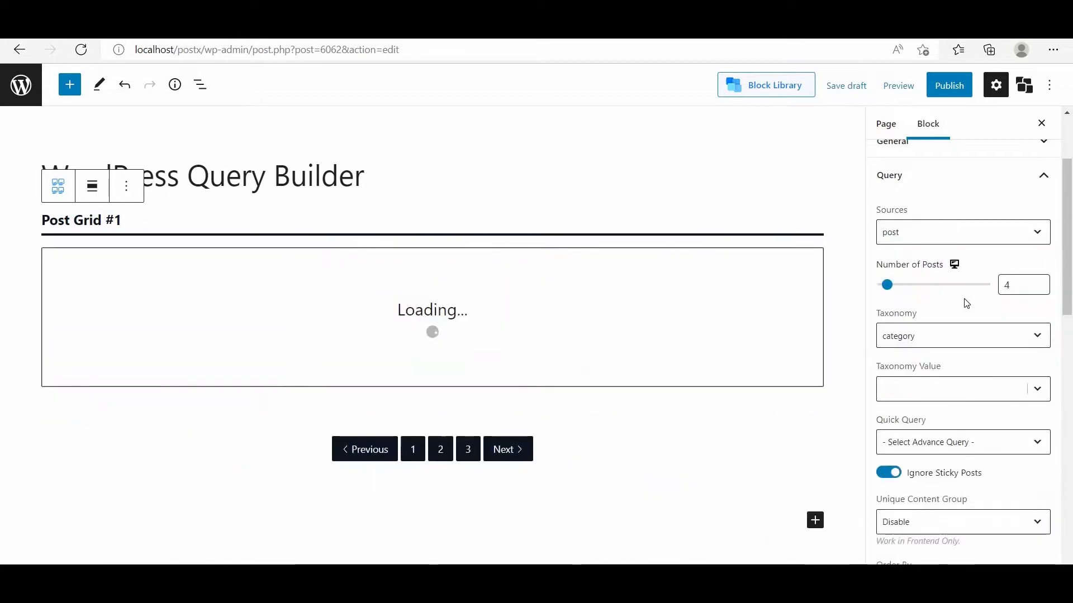
left_click_drag(886, 285, 893, 285)
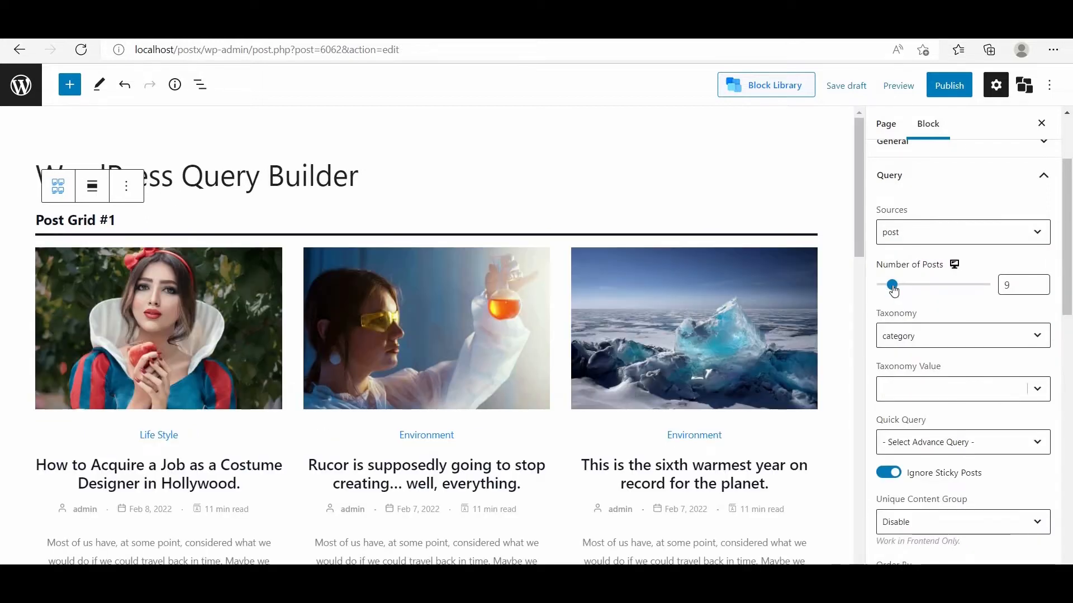
left_click_drag(892, 283, 896, 283)
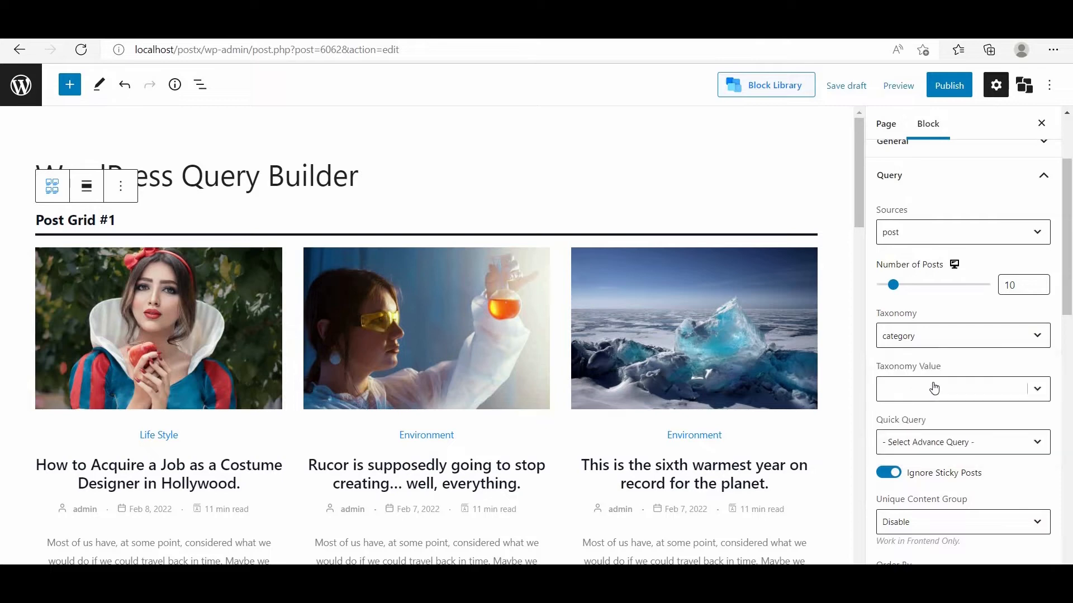
left_click(961, 389)
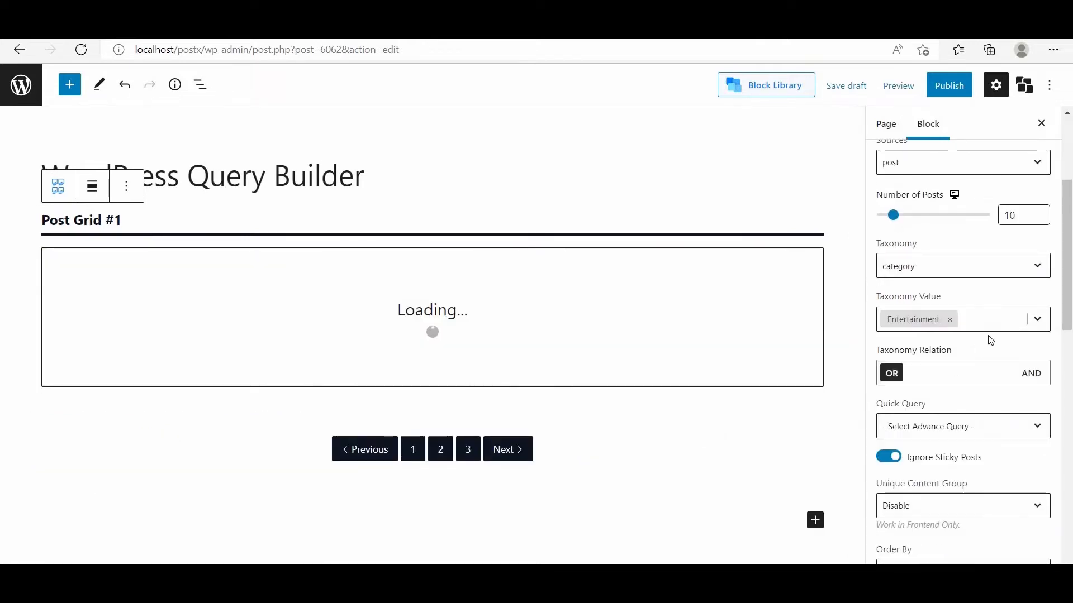
left_click(992, 319)
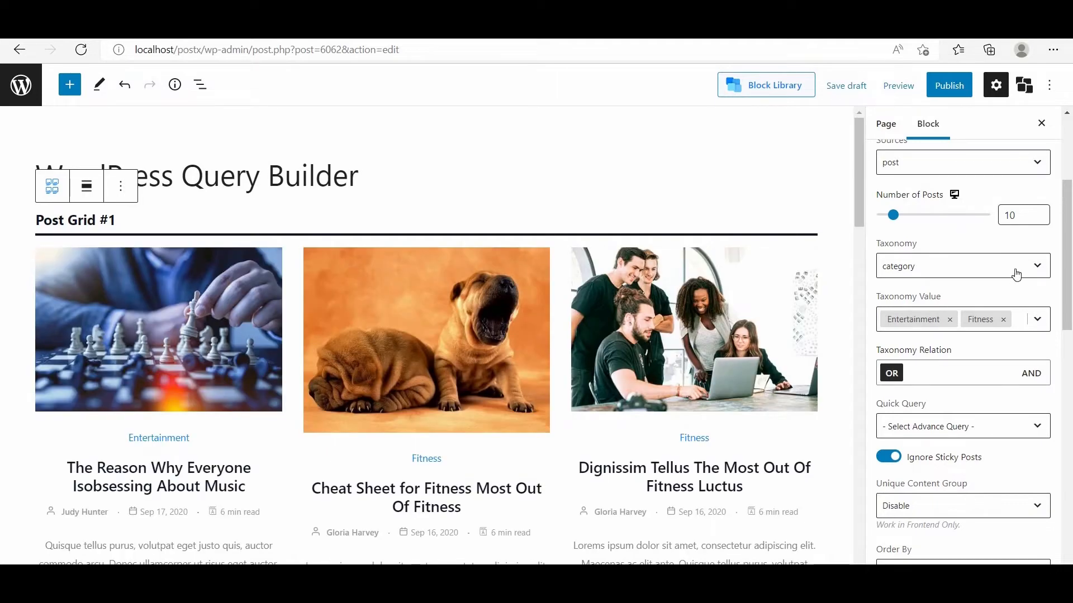
- Switch Taxonomy to Multiple Taxonomy with category Entertainment and post_tag business as values
left_click(961, 266)
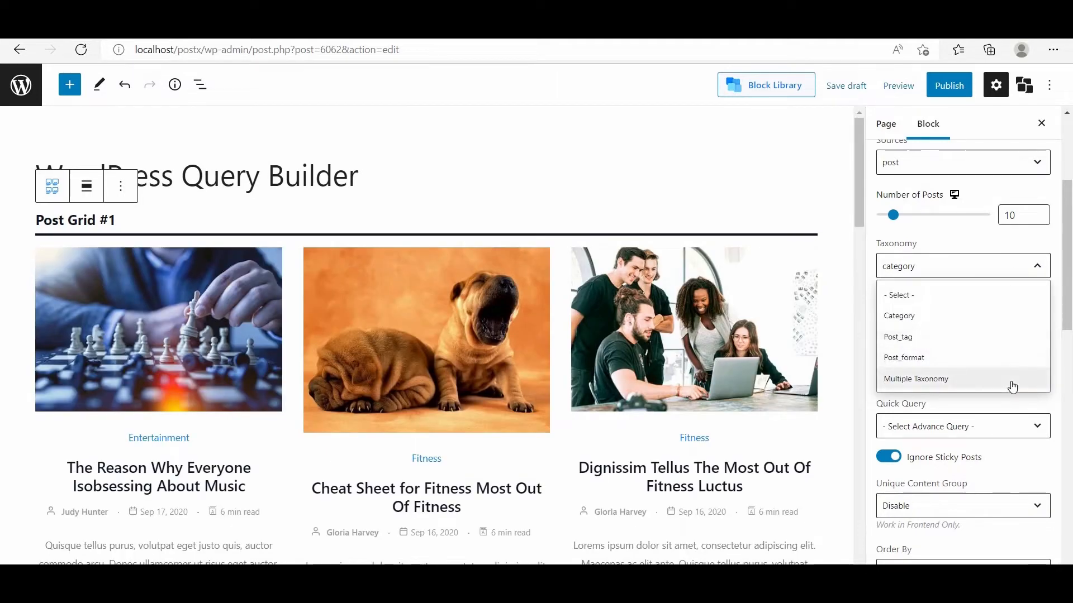
left_click(915, 379)
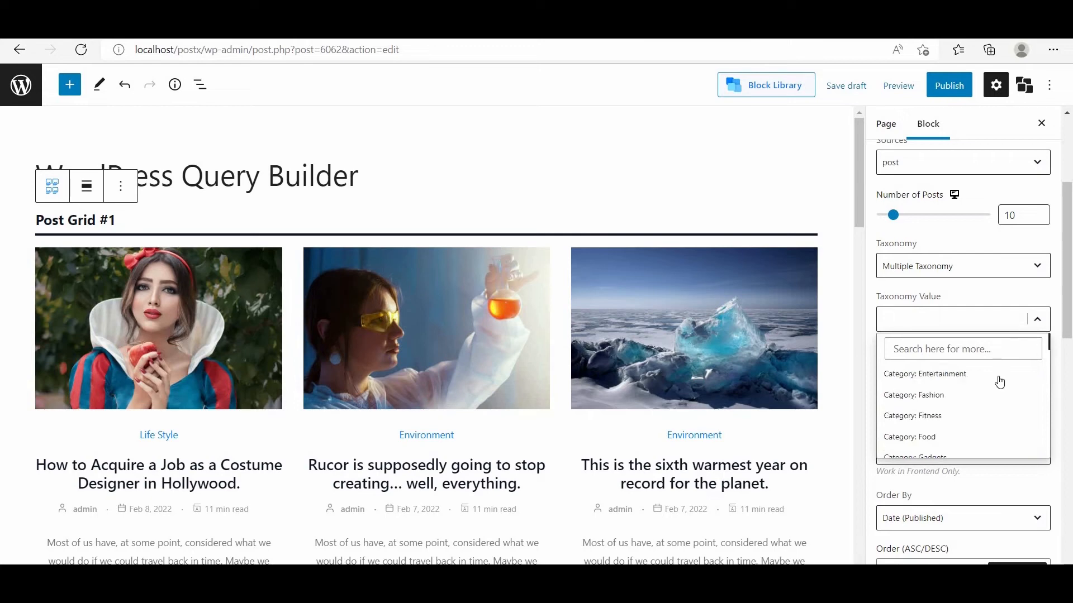
left_click(925, 373)
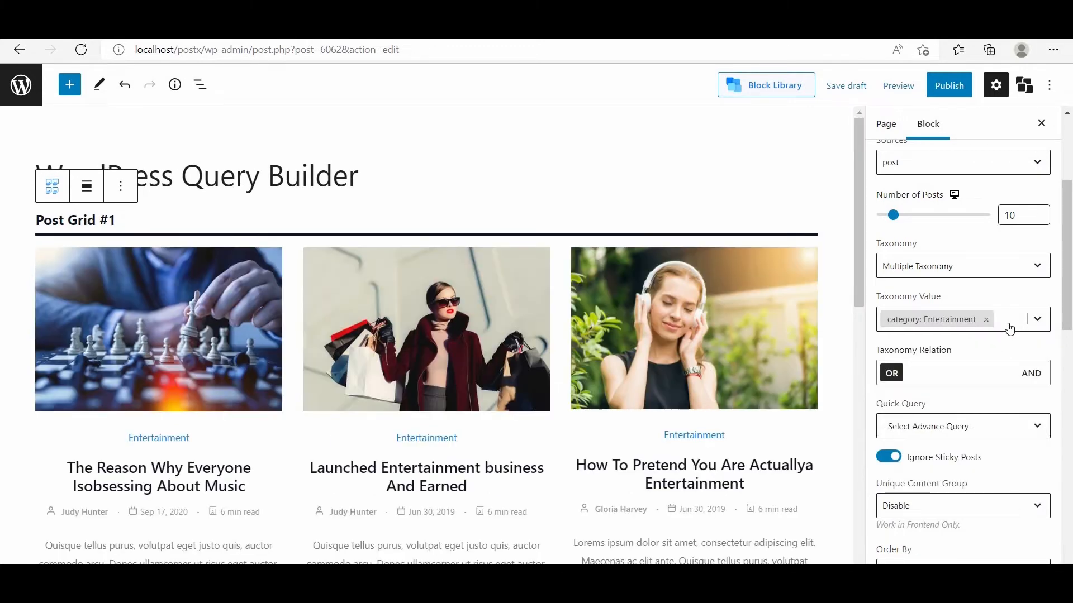
left_click(1037, 318)
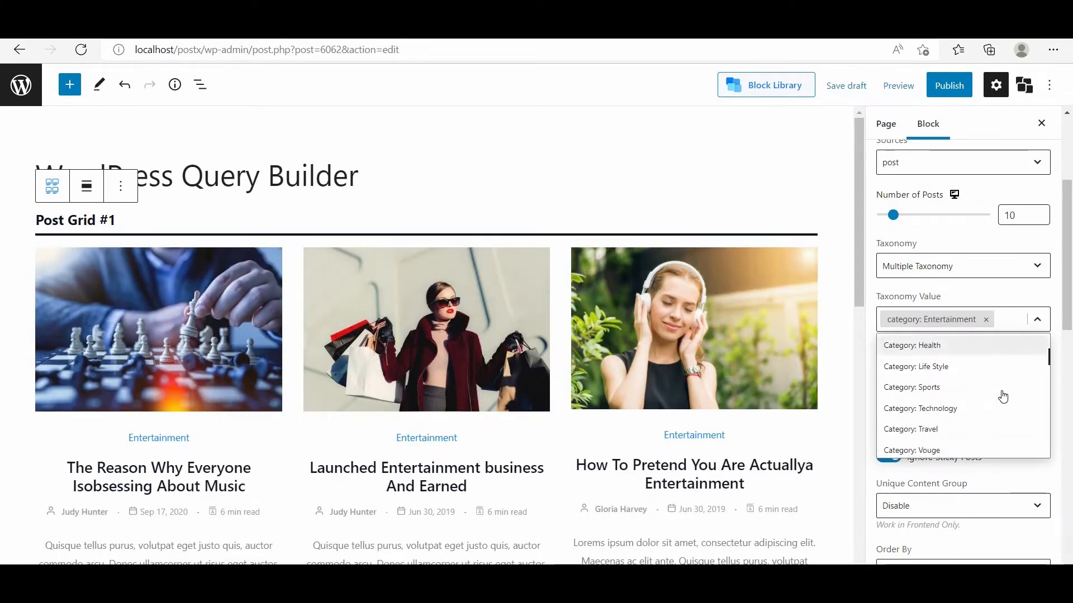
scroll("down", 3)
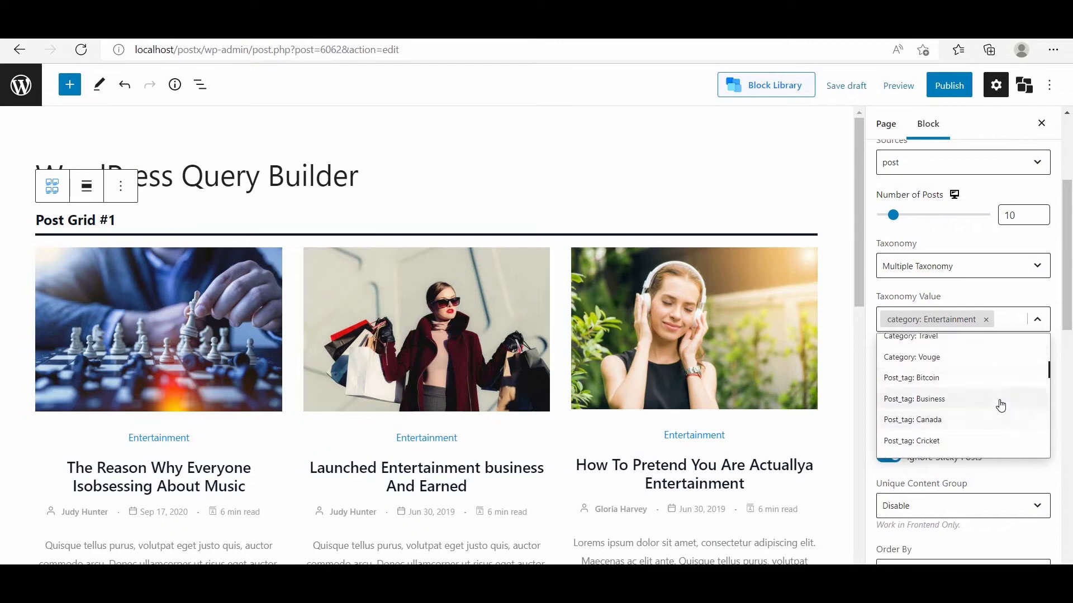
left_click(912, 399)
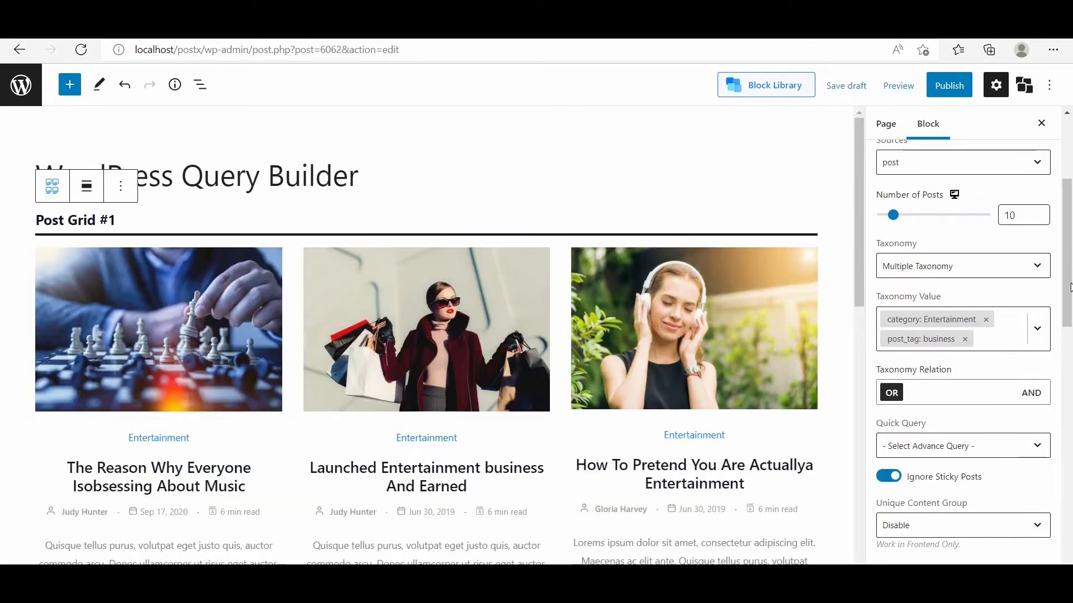
- Order the grid's posts by title in descending order
scroll("down", 3)
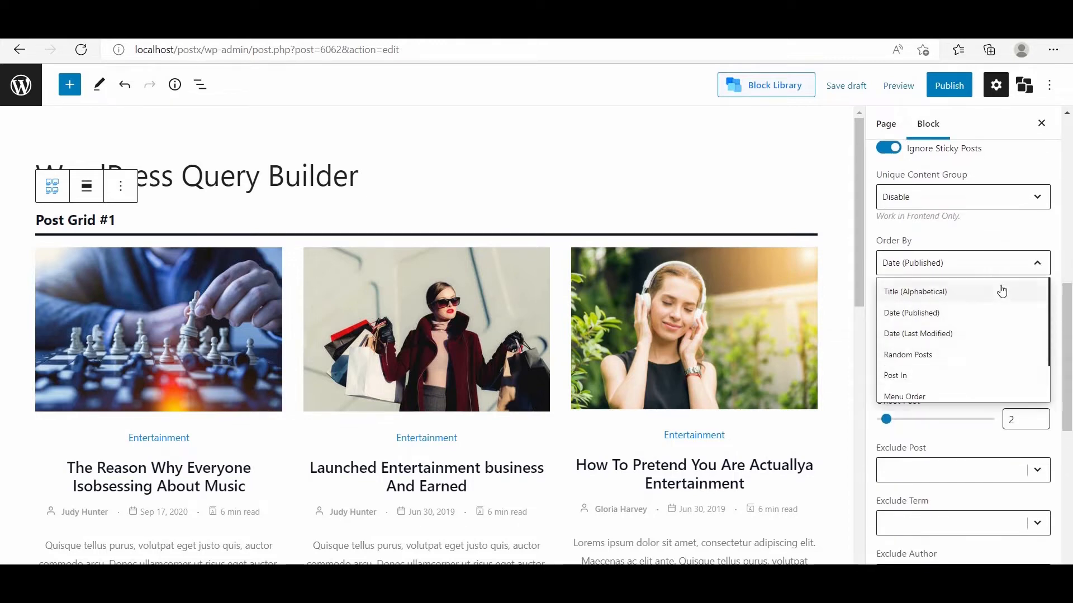
left_click(916, 292)
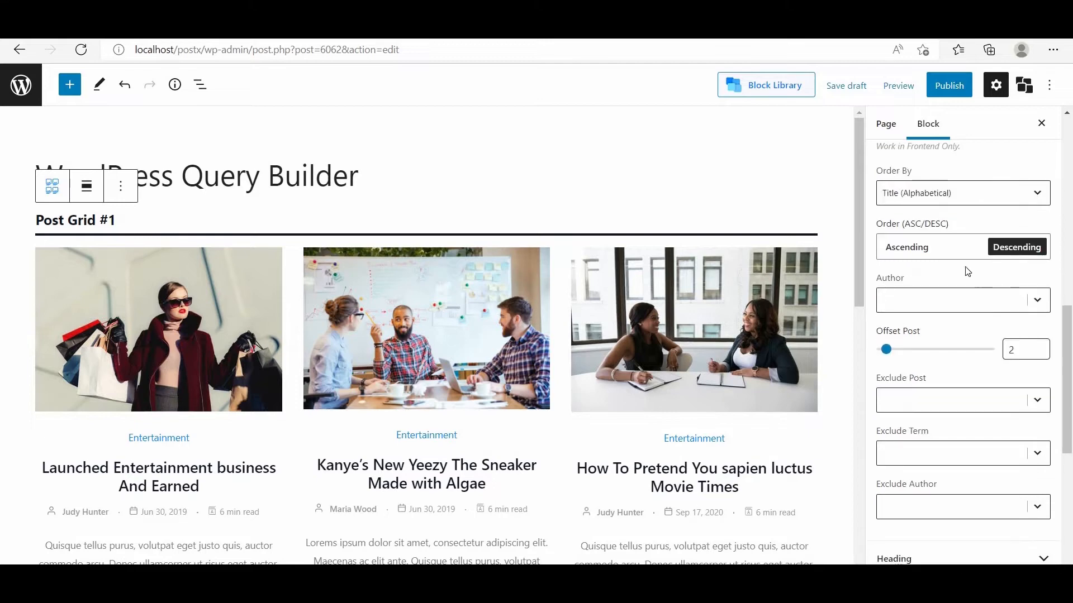
left_click(906, 247)
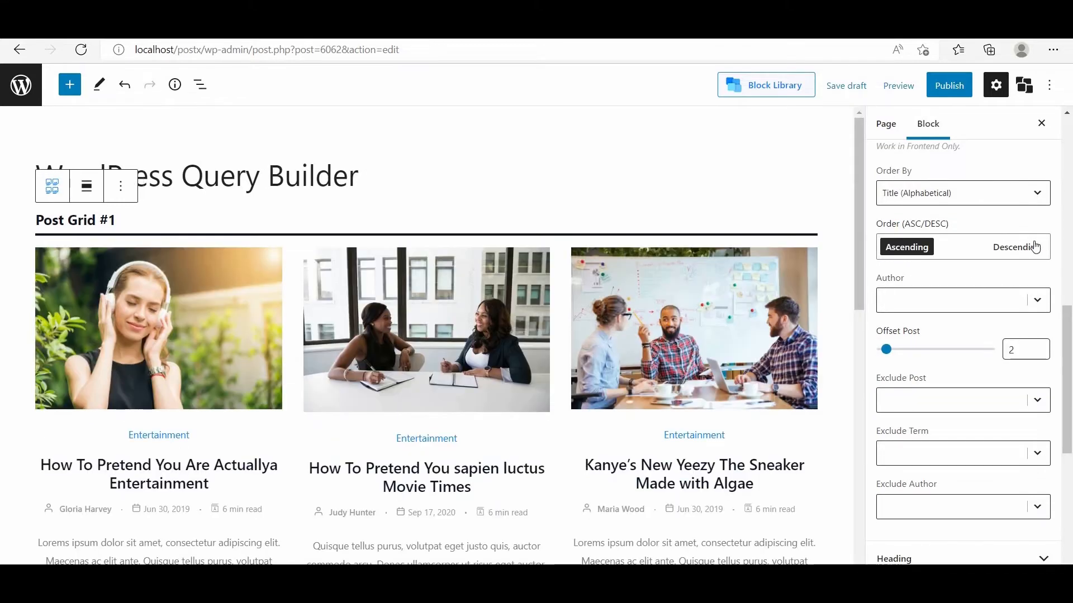
left_click(1016, 247)
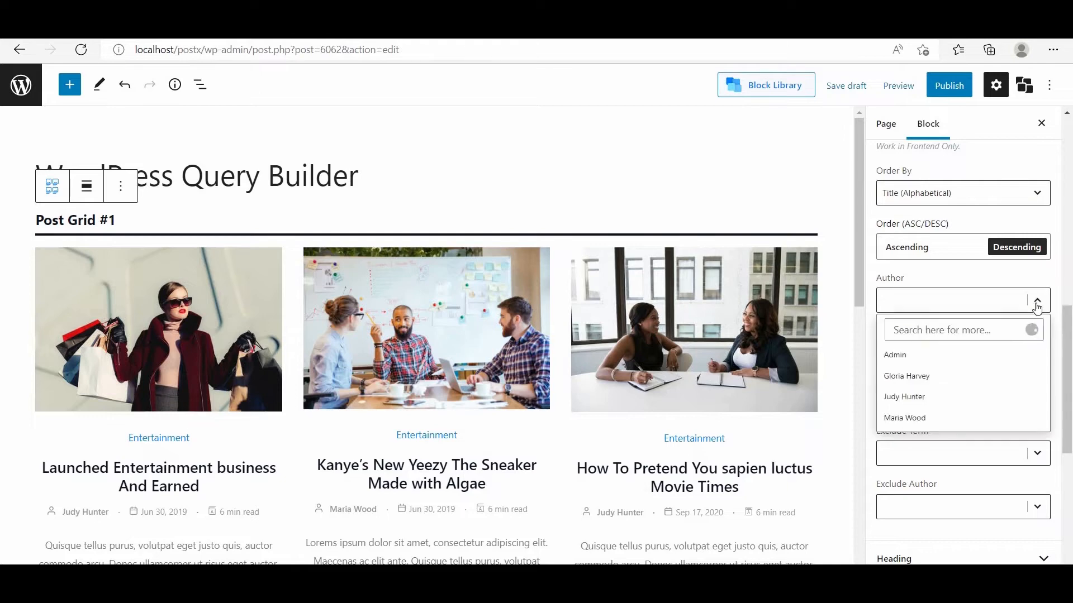
left_click(904, 397)
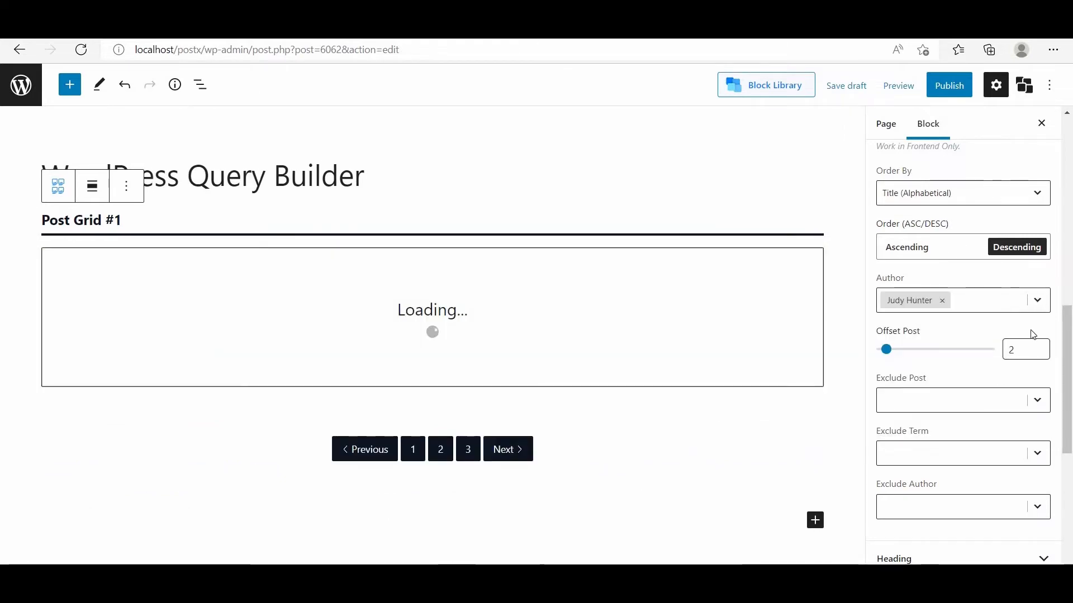
left_click(1037, 300)
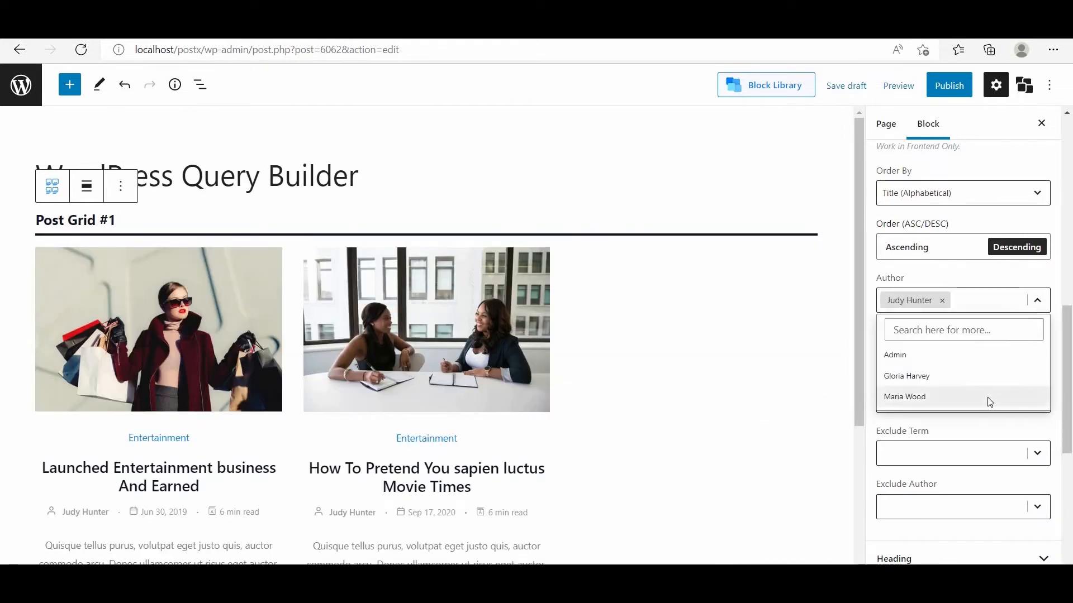
left_click(897, 86)
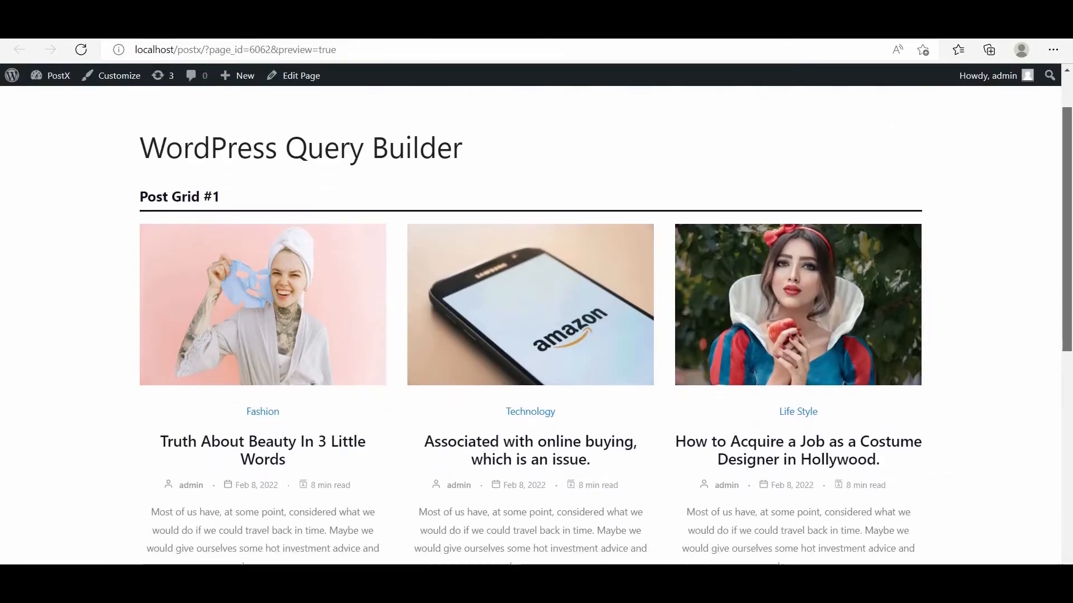
- Return to the editor and assign the grid to Unique Content Group 1
scroll("down", 3)
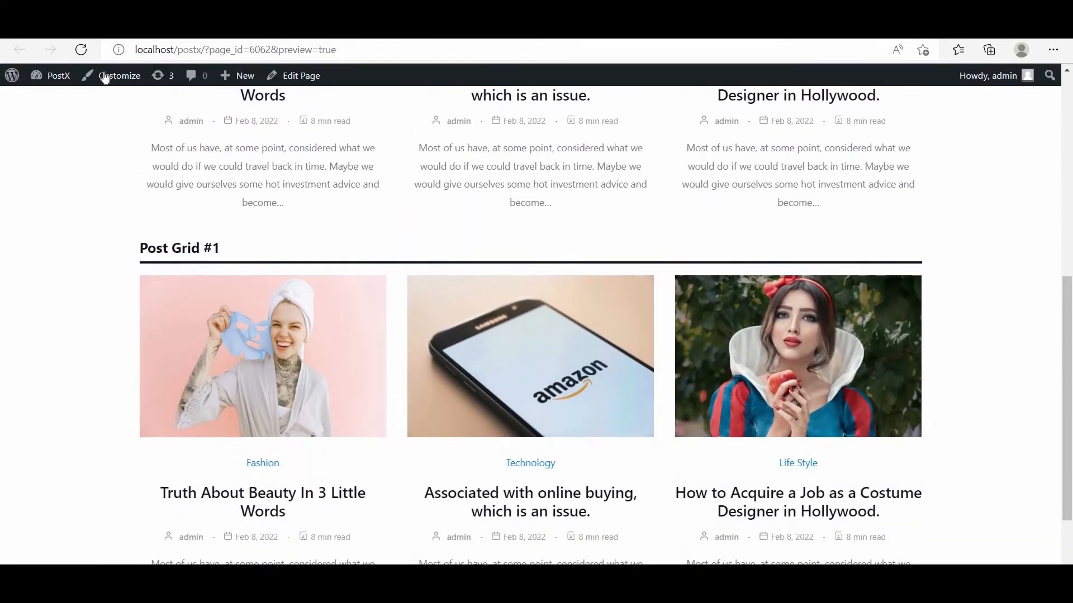
left_click(299, 75)
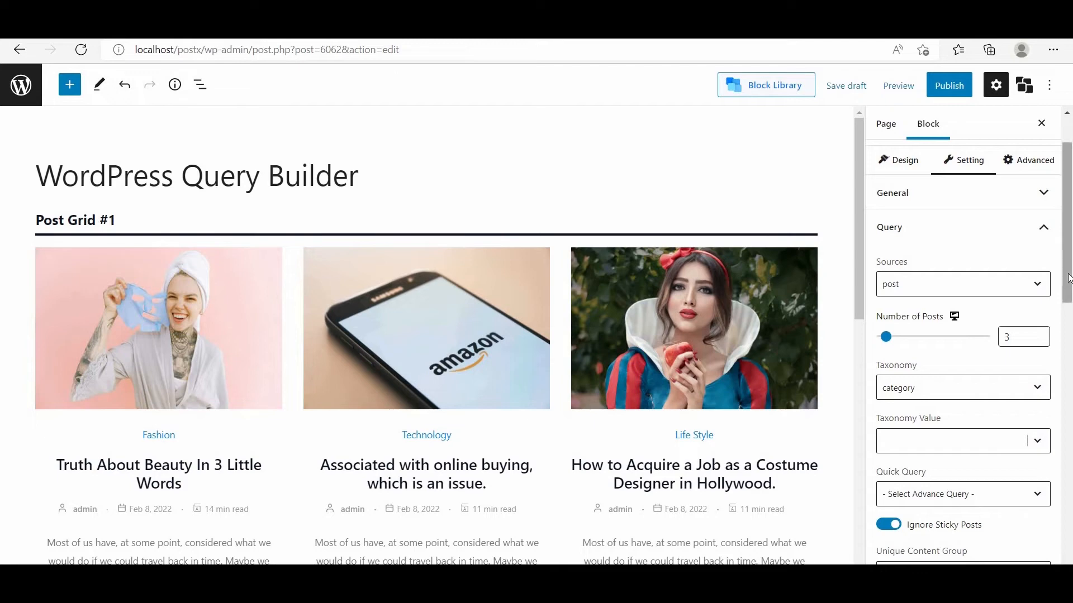
scroll("down", 3)
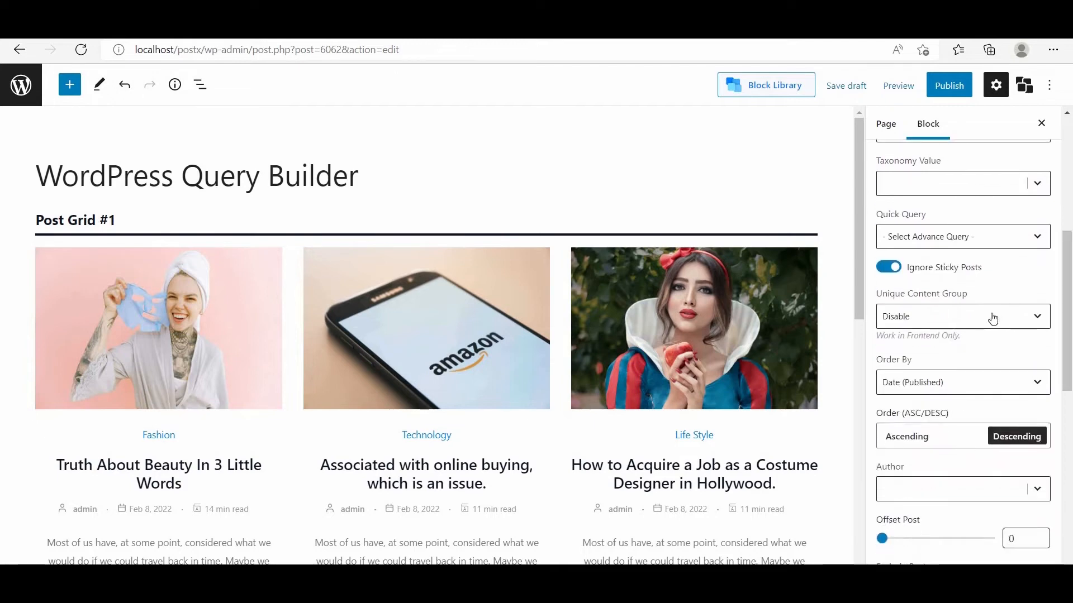
left_click(962, 317)
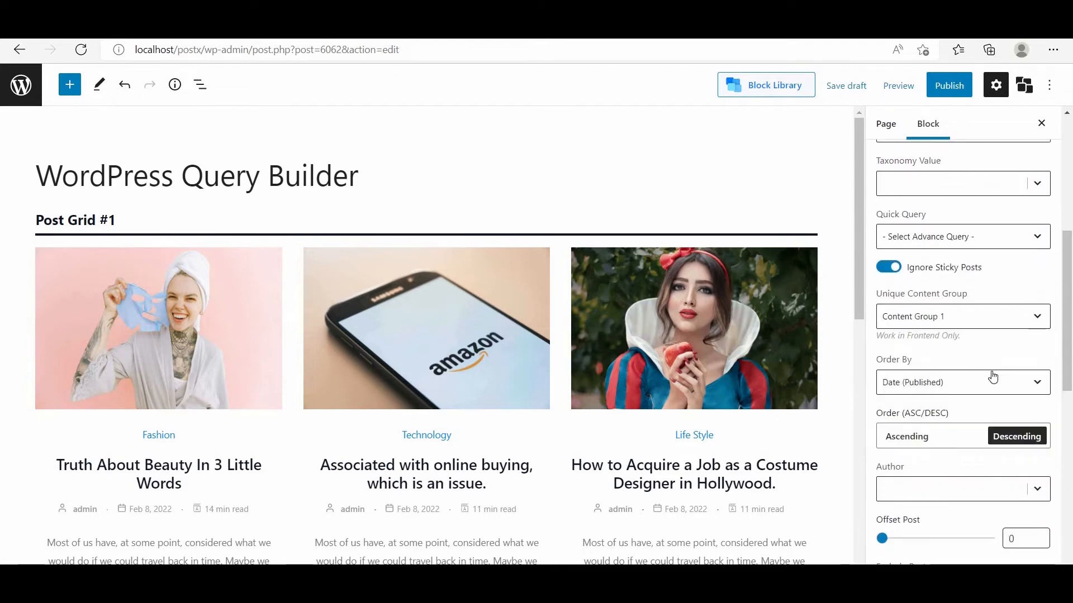
- Preview the page showing the second grid with different Environment posts, then return to the editor
left_click(897, 86)
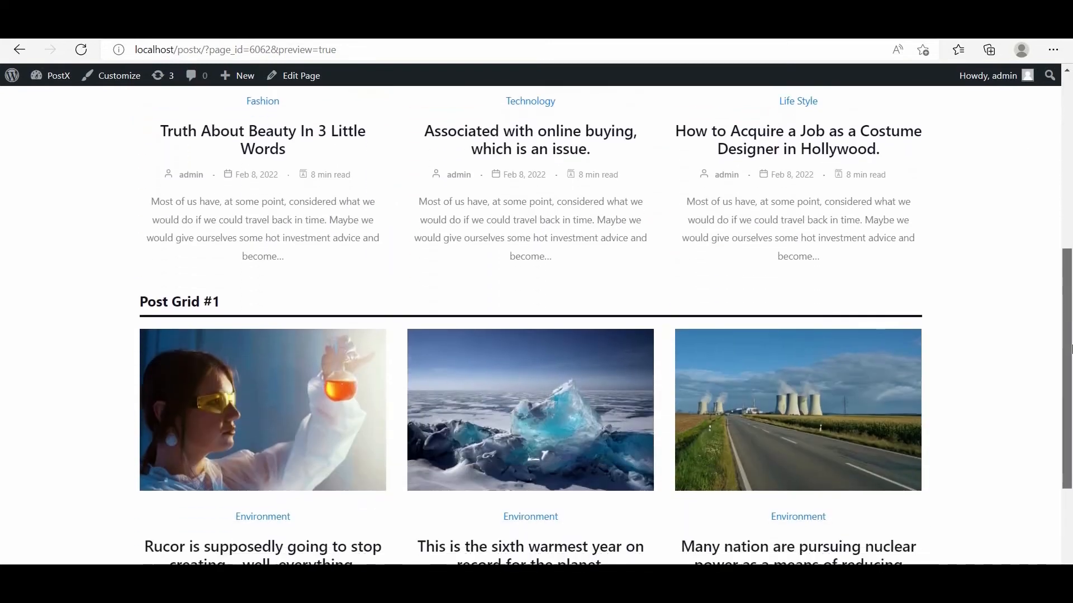
scroll("down", 3)
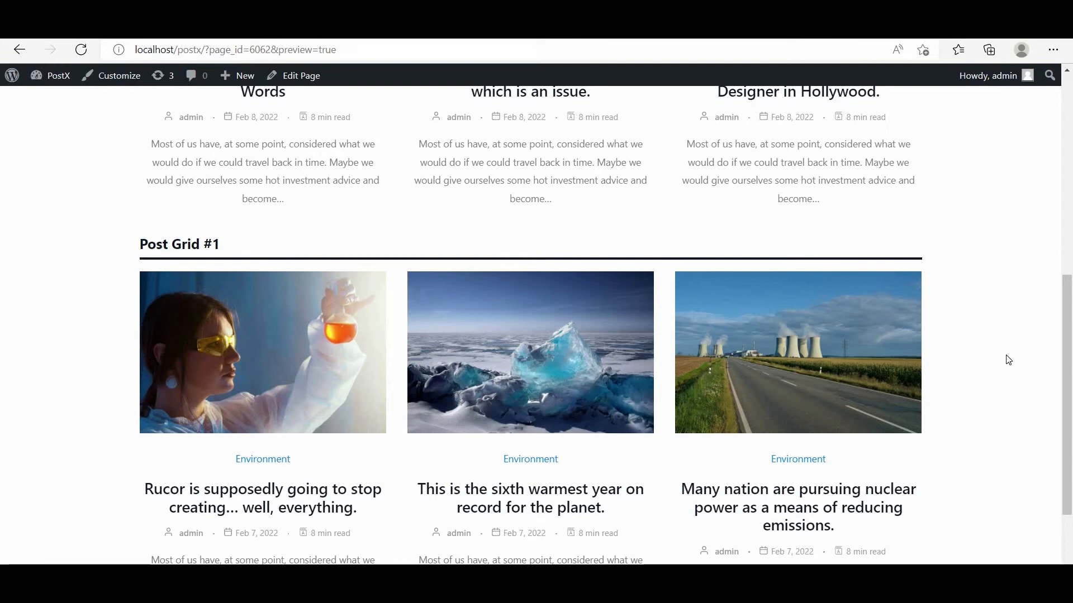
left_click(300, 76)
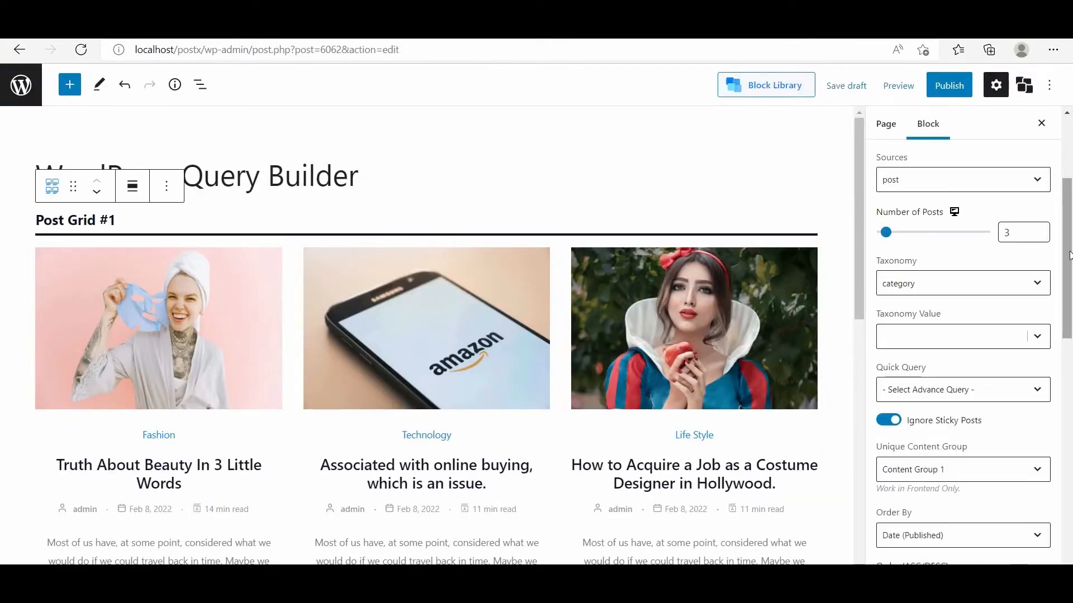
- Use the Exclude Post list and title search to exclude content, leaving Health and Sports posts
scroll("down", 3)
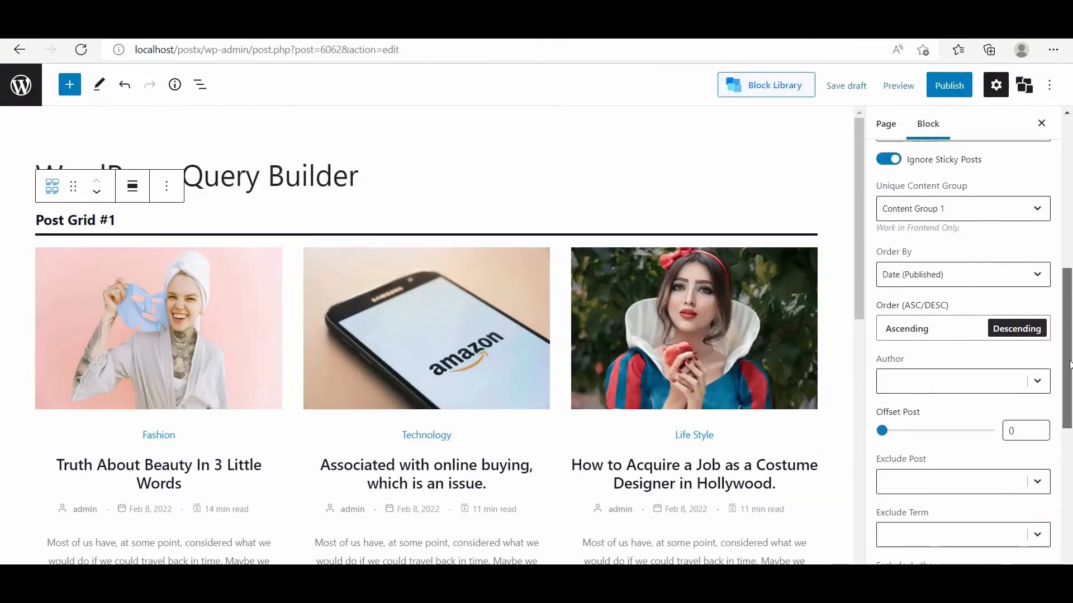
left_click(958, 319)
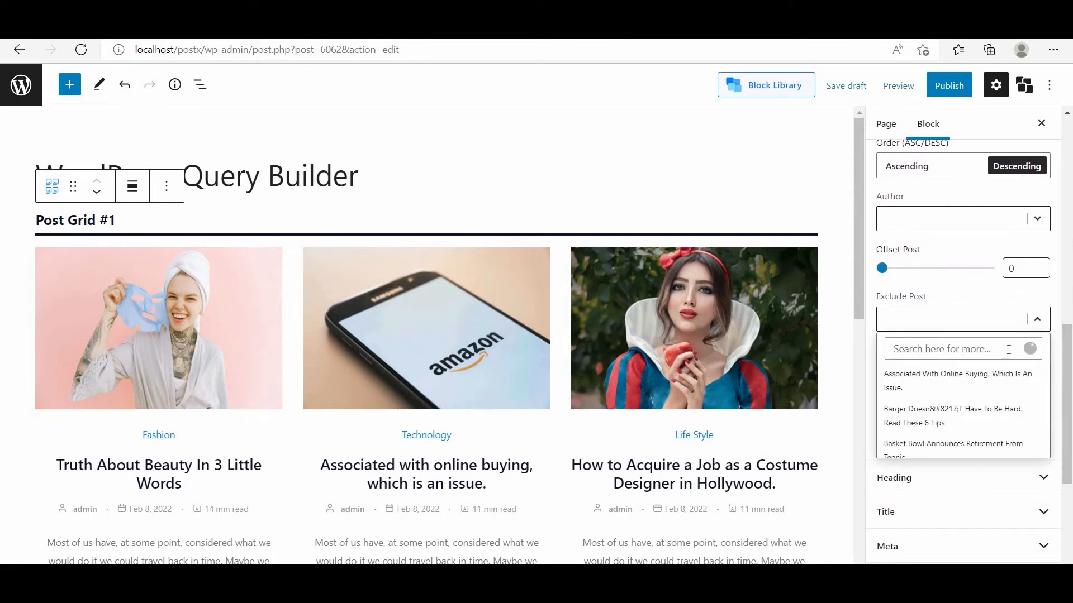
left_click(957, 380)
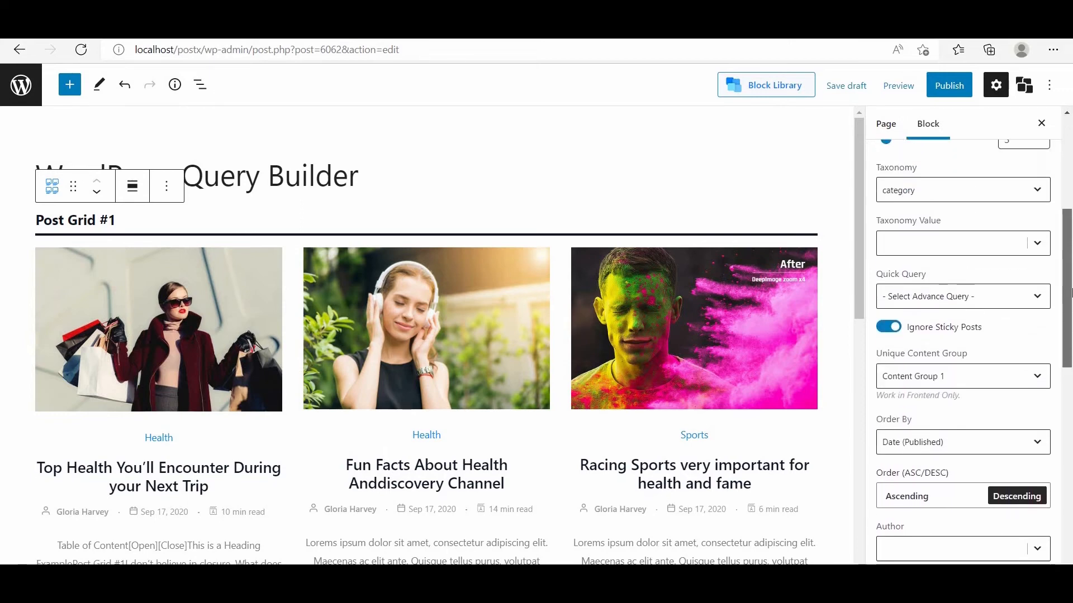
- Set Quick Query to Random Posts, showing a random mix of Health and Gadgets posts
left_click(961, 304)
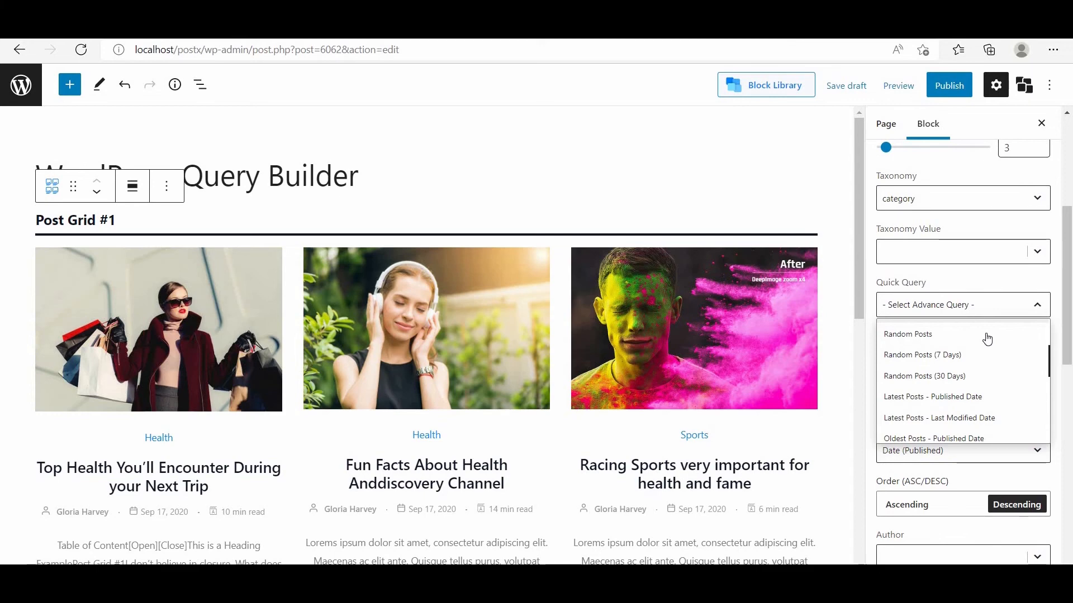
left_click(908, 334)
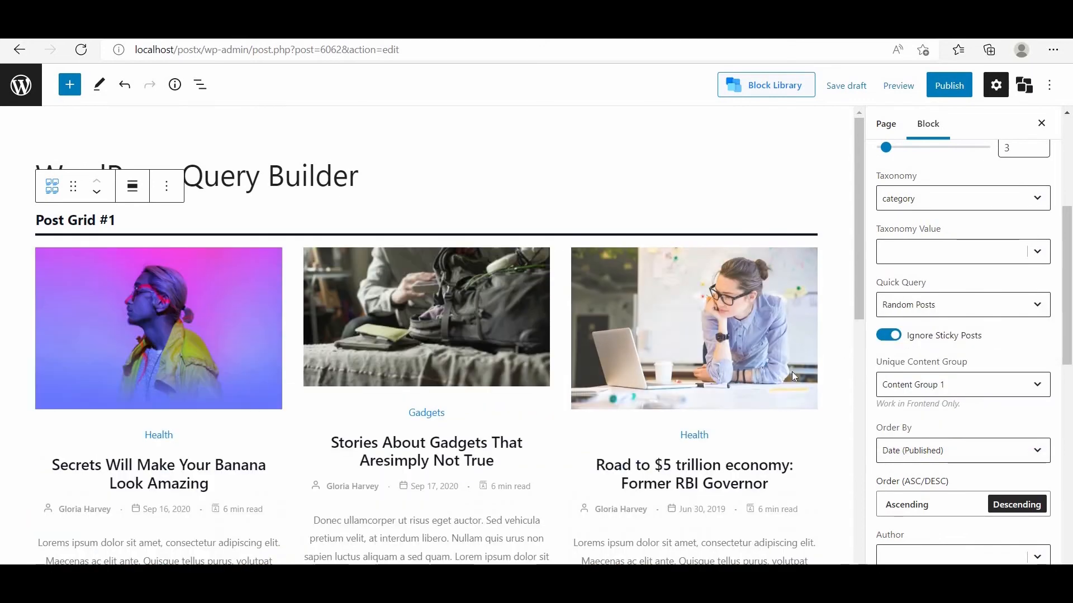
mouse_move(836, 376)
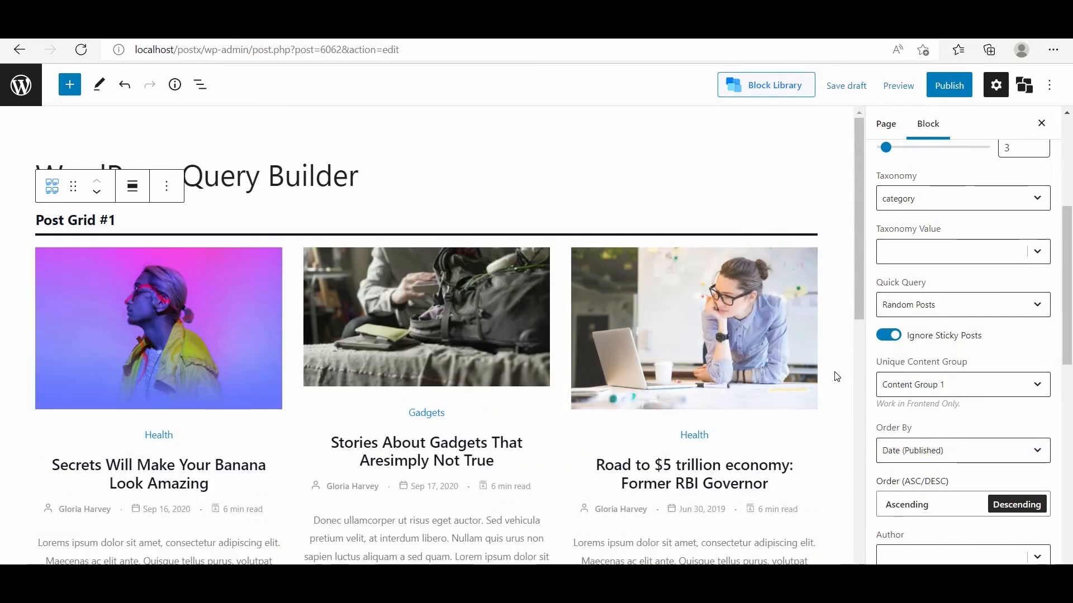